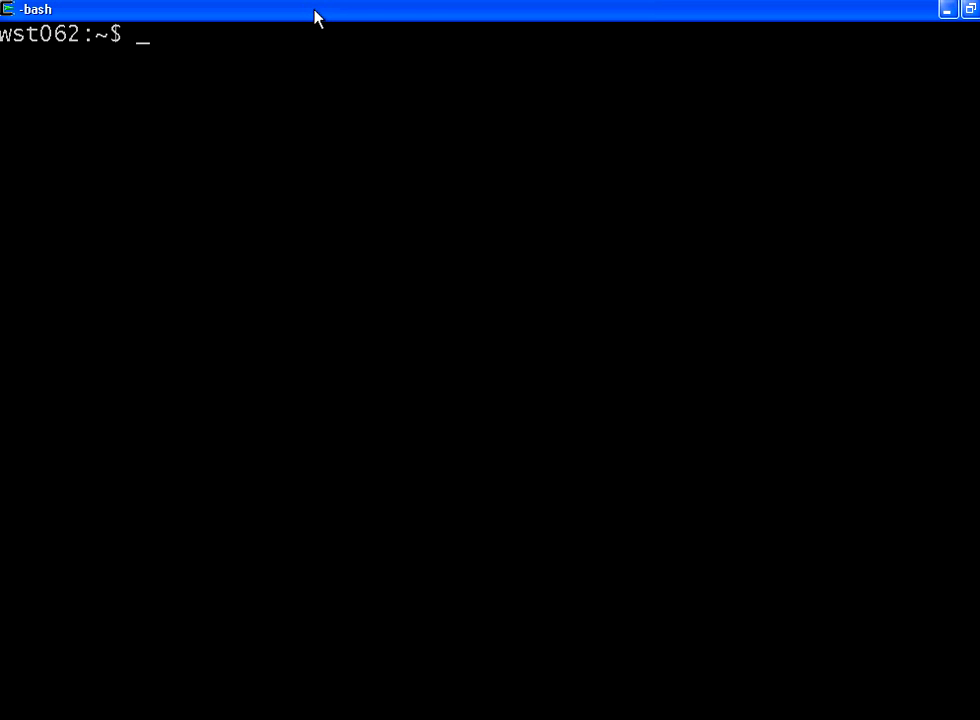
- Start vi on a new empty file named myfile from the bash prompt
type("vi")
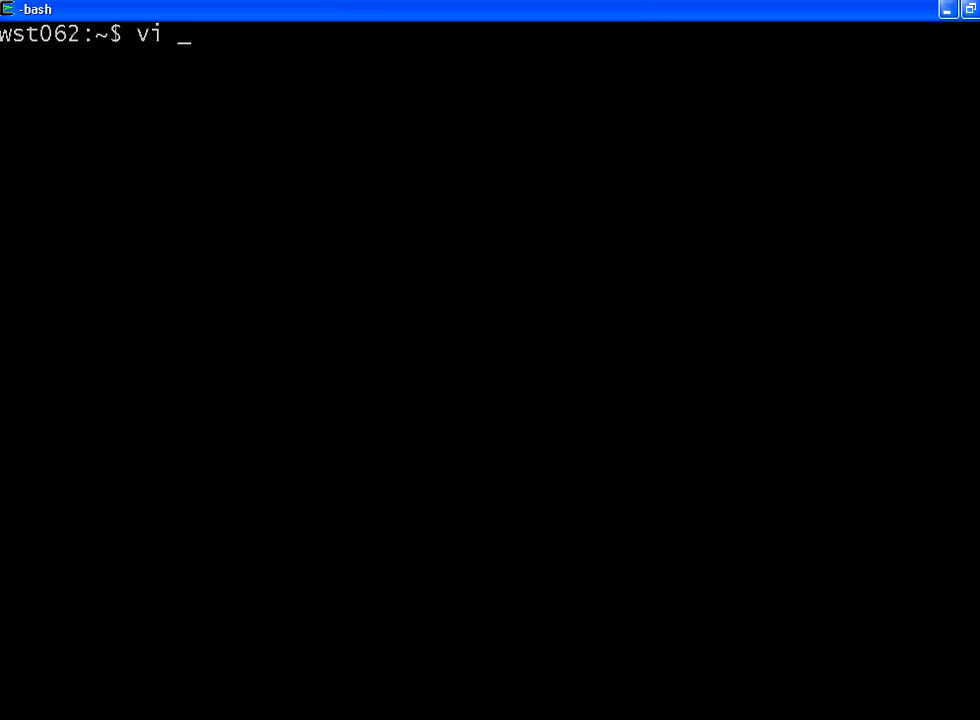
type("myfile")
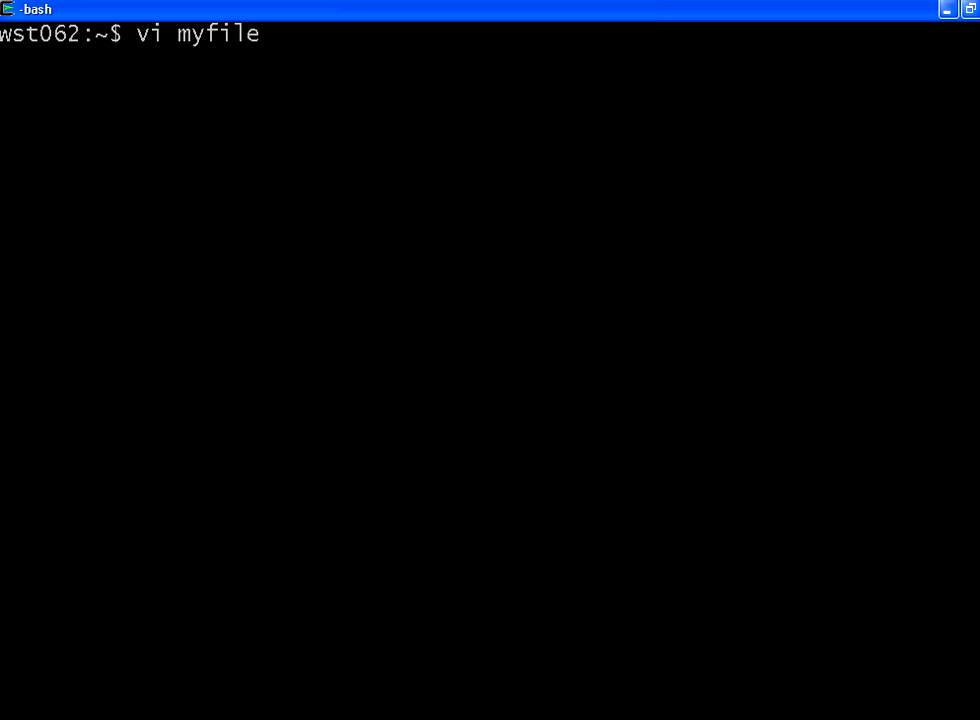
key("Return")
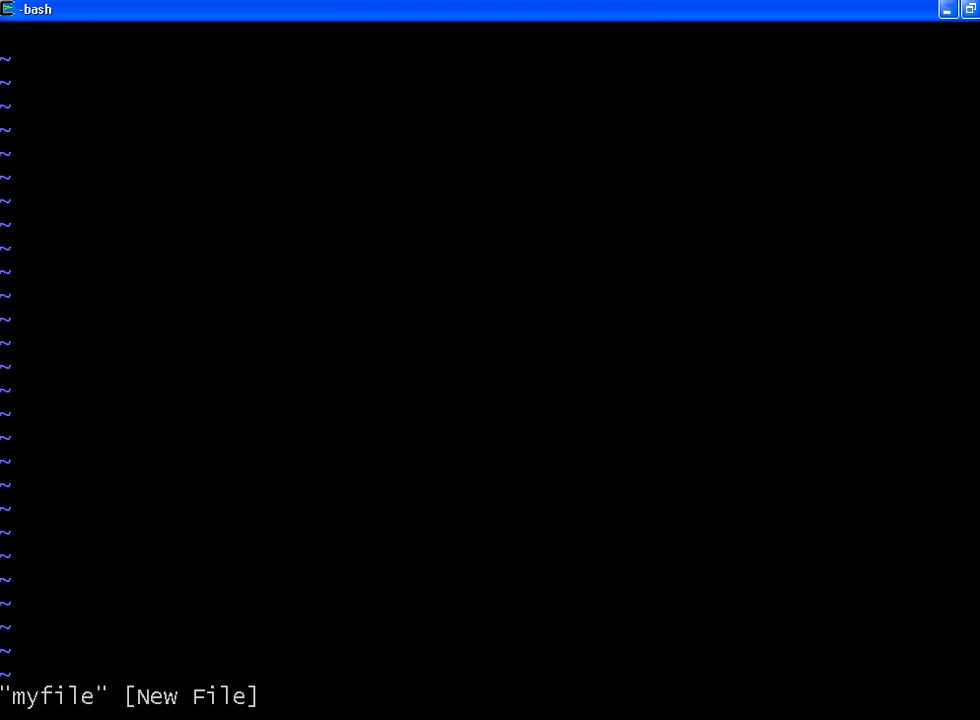
mouse_move(200, 696)
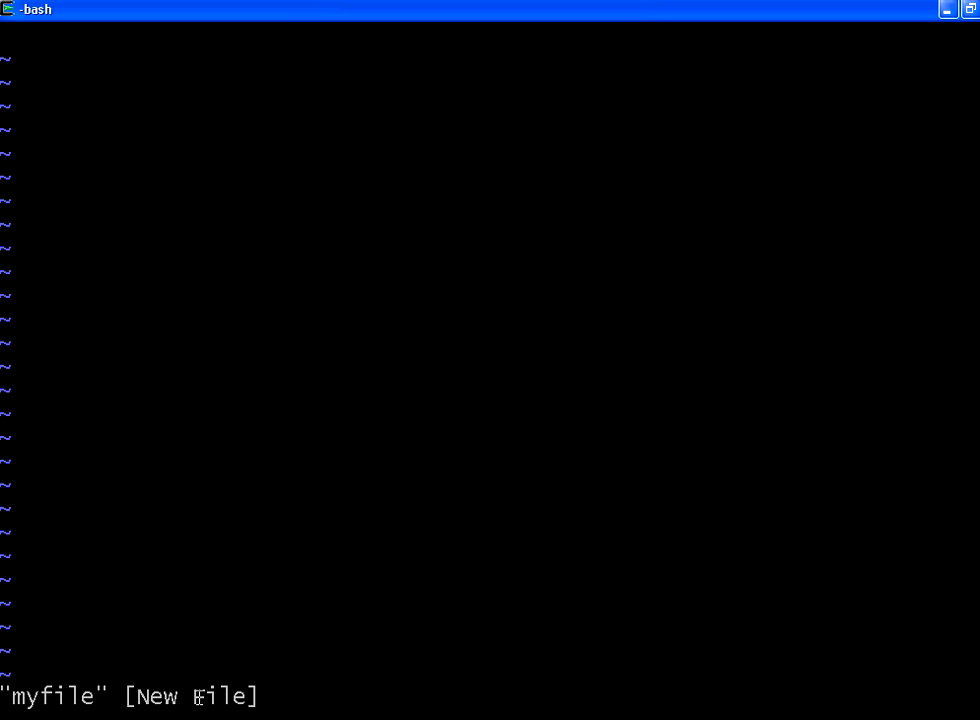
mouse_move(88, 188)
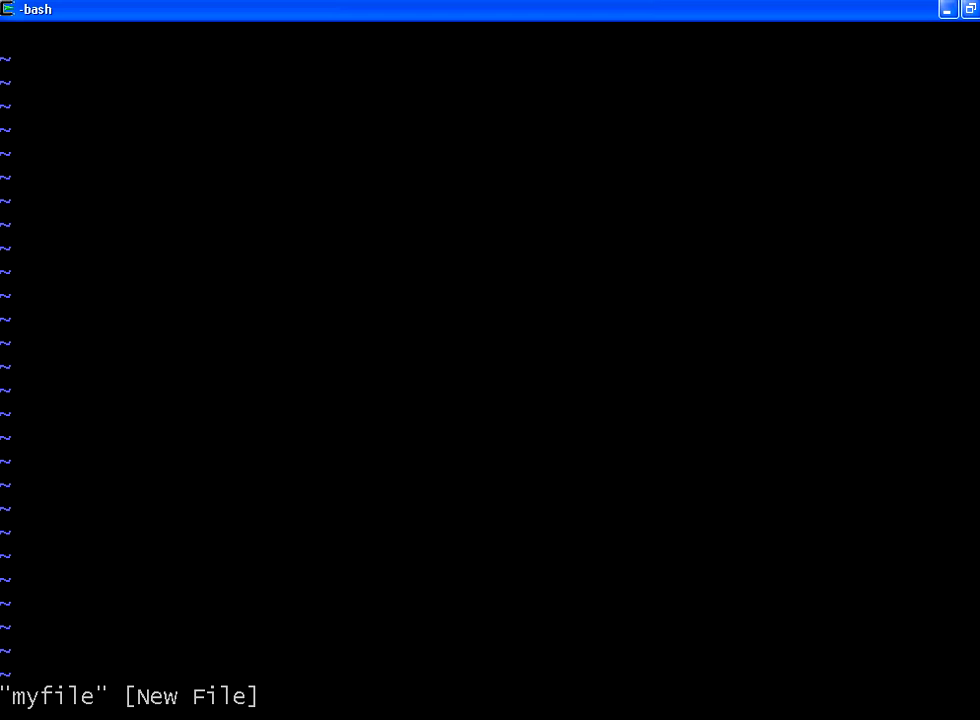
- Insert the lines 'this is my first line', '2nd line', '3rd line' and '4th line'
type("t")
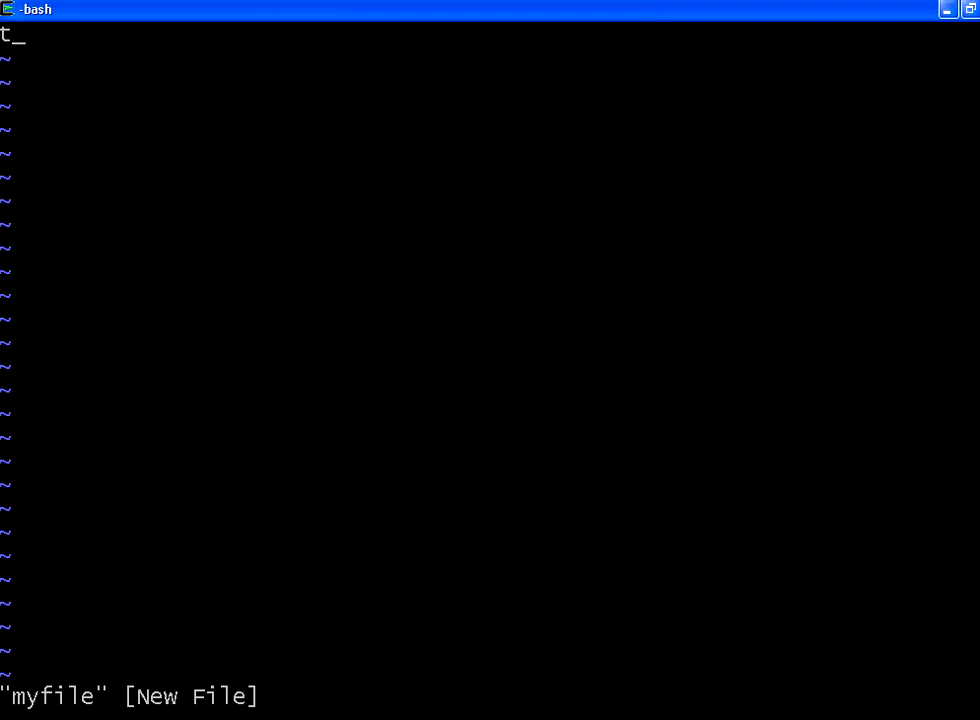
type("this is my")
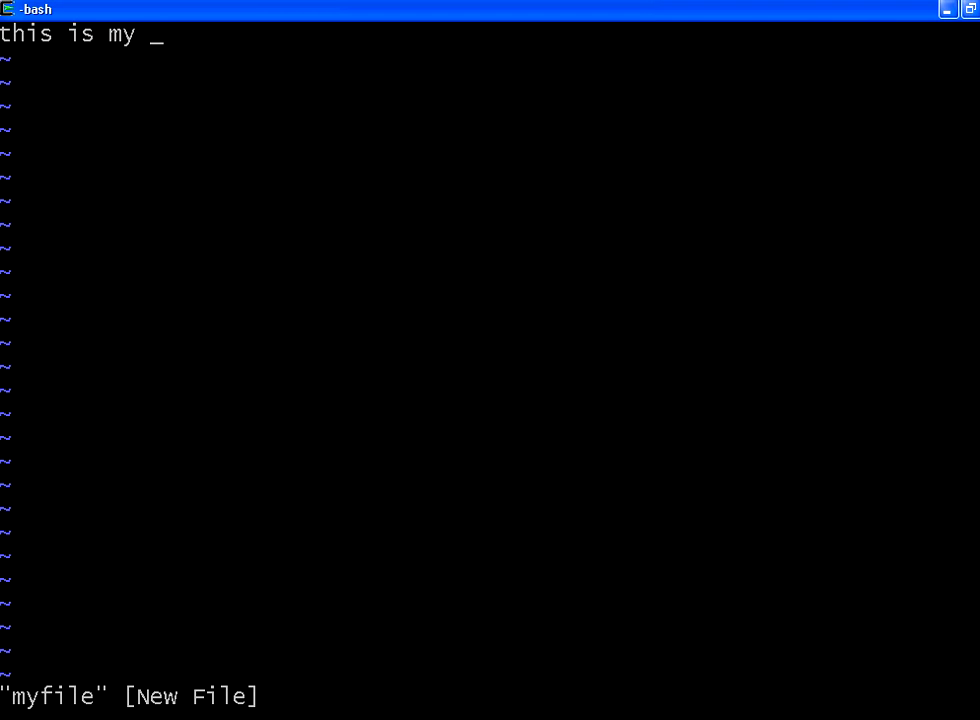
type("first line")
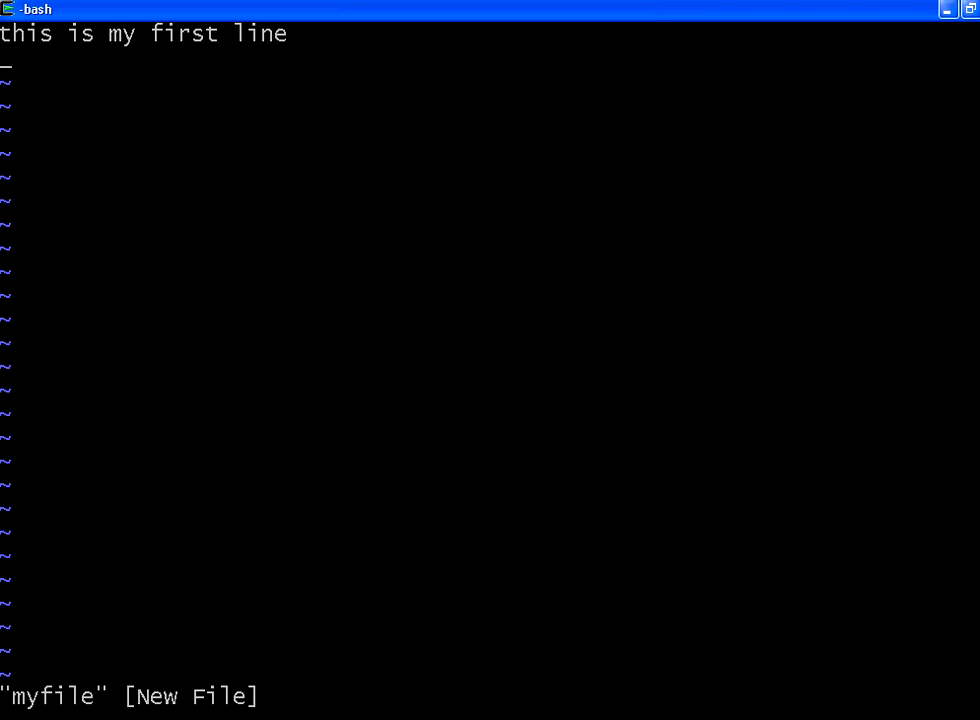
type("2nd s")
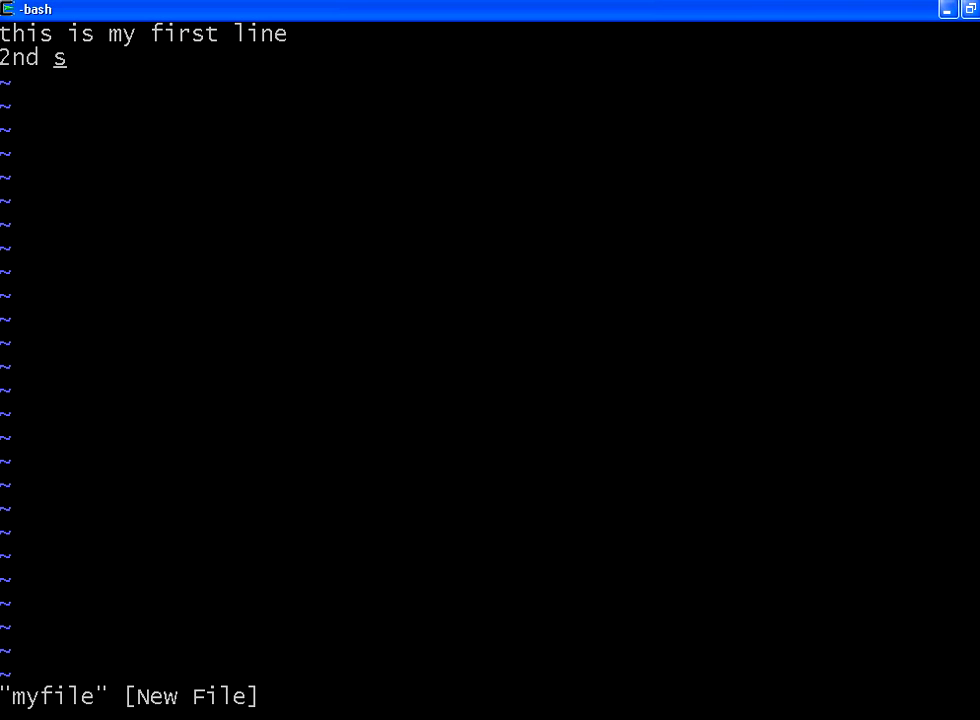
type("line")
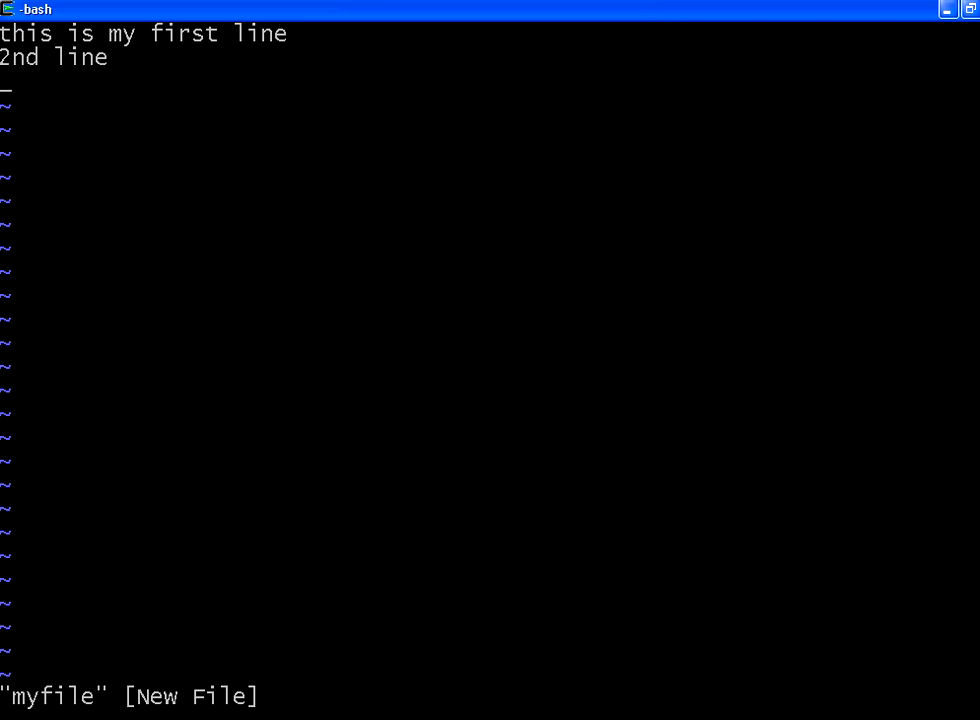
type("3rd line")
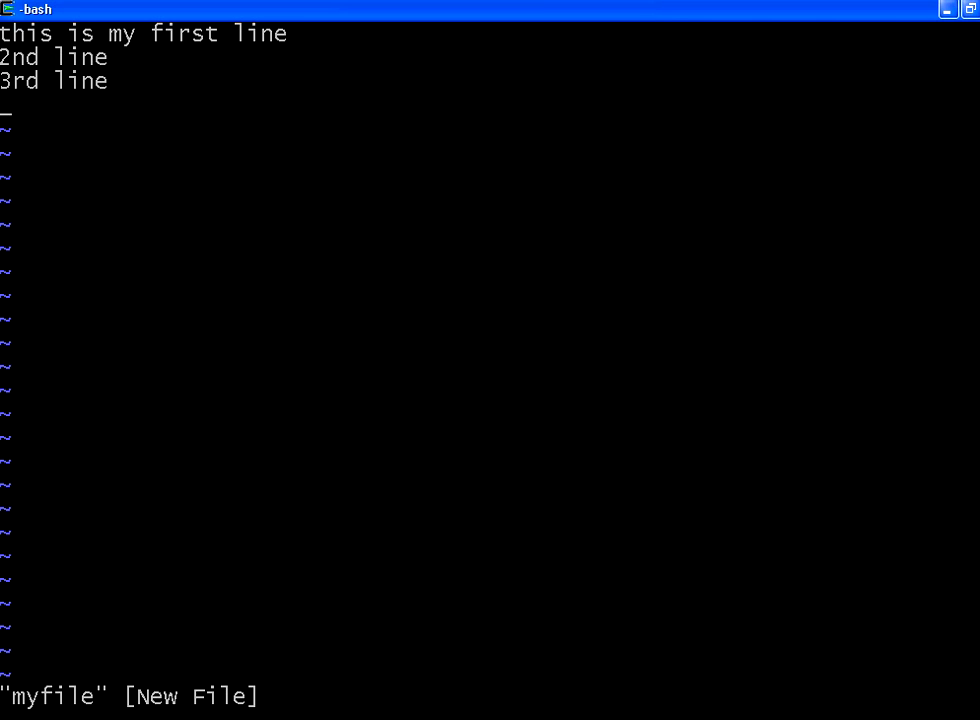
type("4th lin")
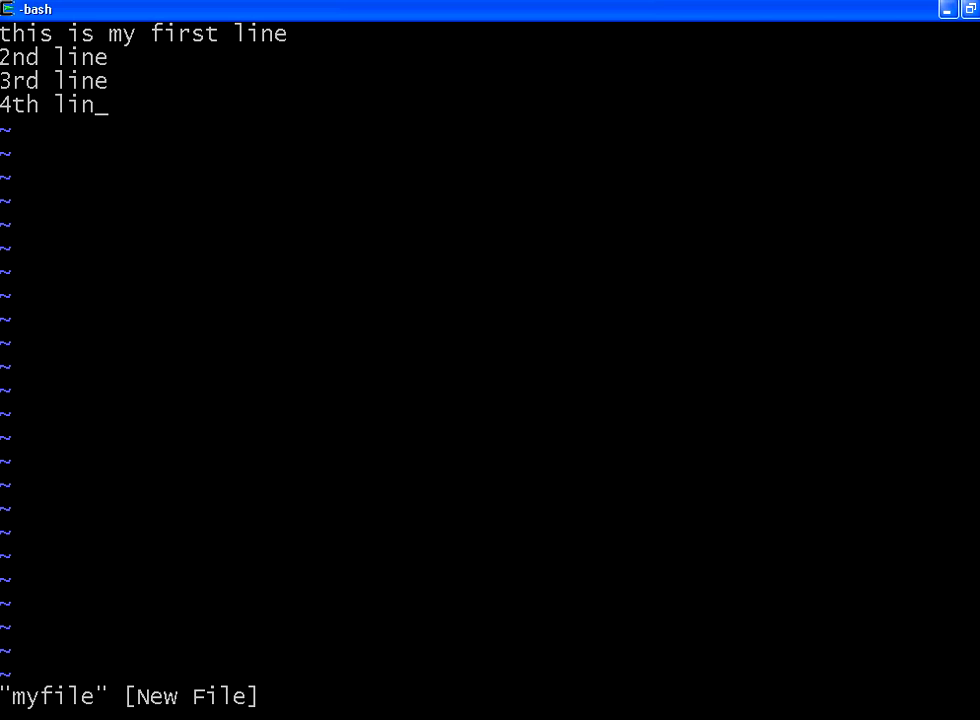
type("e")
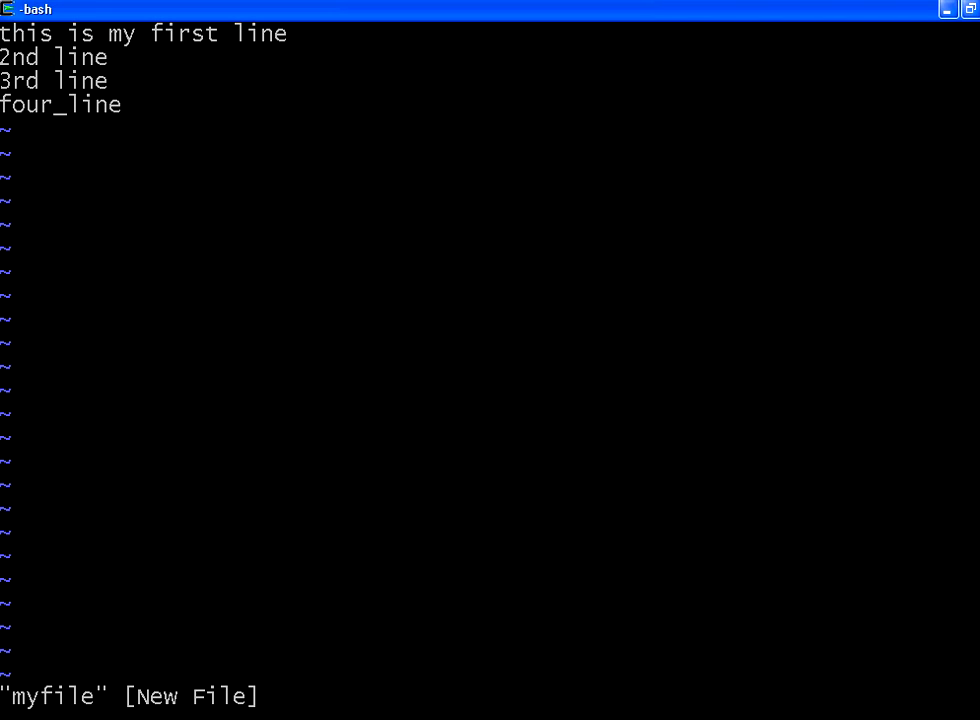
- Replace '4th' with 'fourth' so the last line reads 'fourth line'
type("th")
type("F")
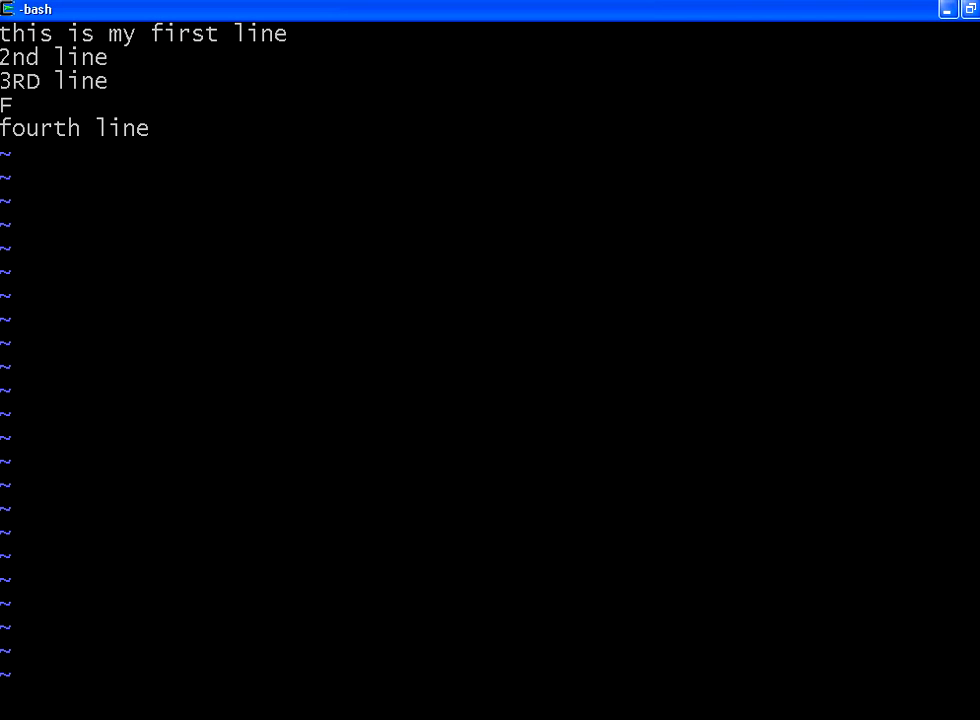
mouse_move(16, 104)
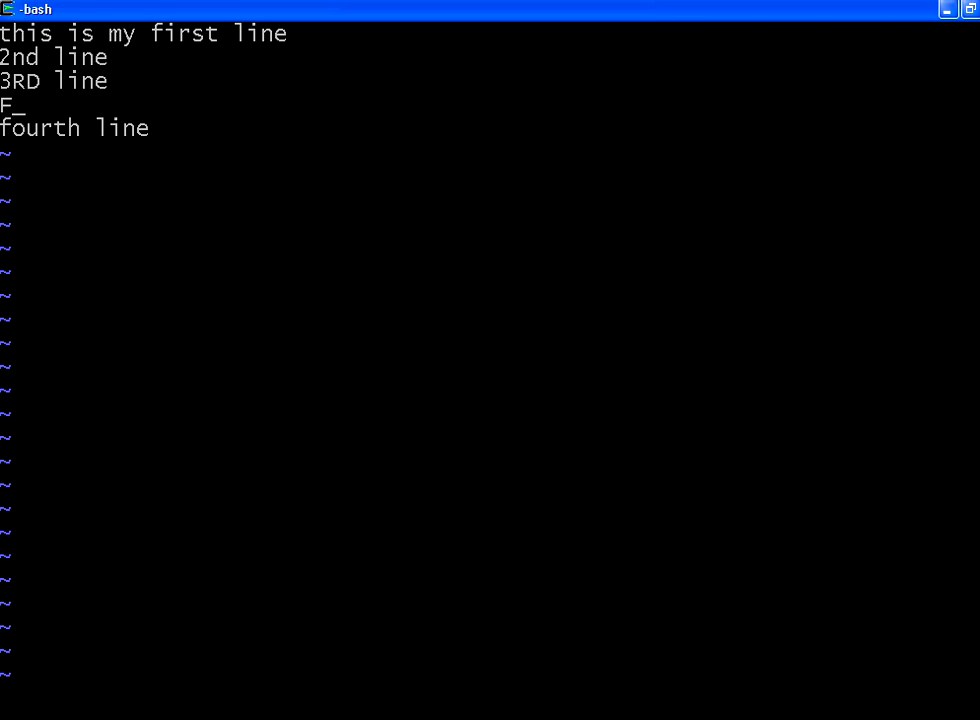
type("OURTH LI")
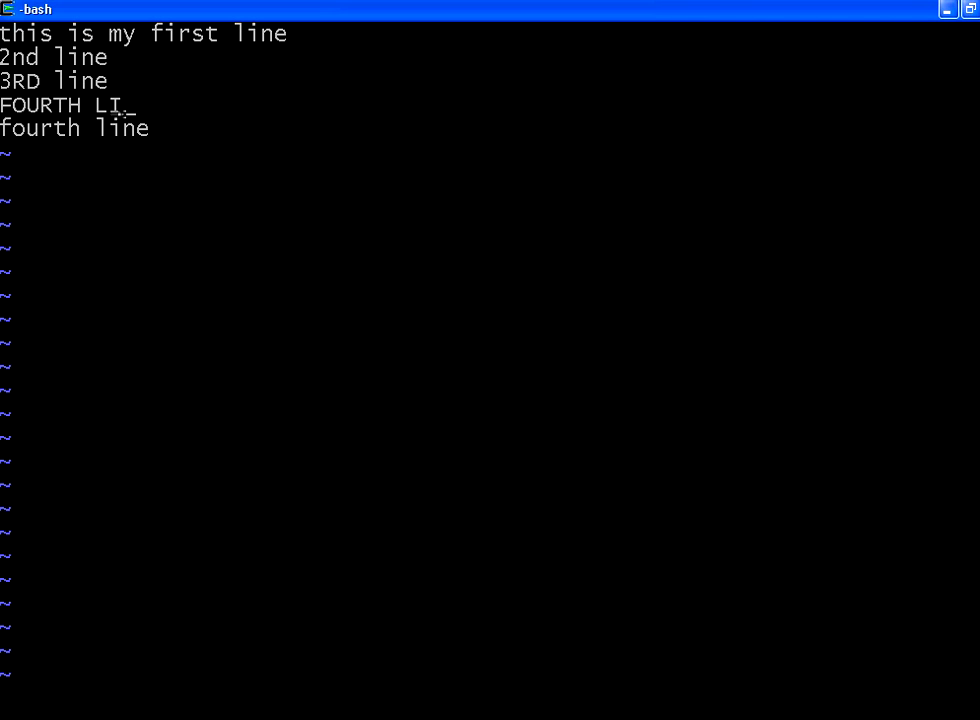
type("NE IN CAPS")
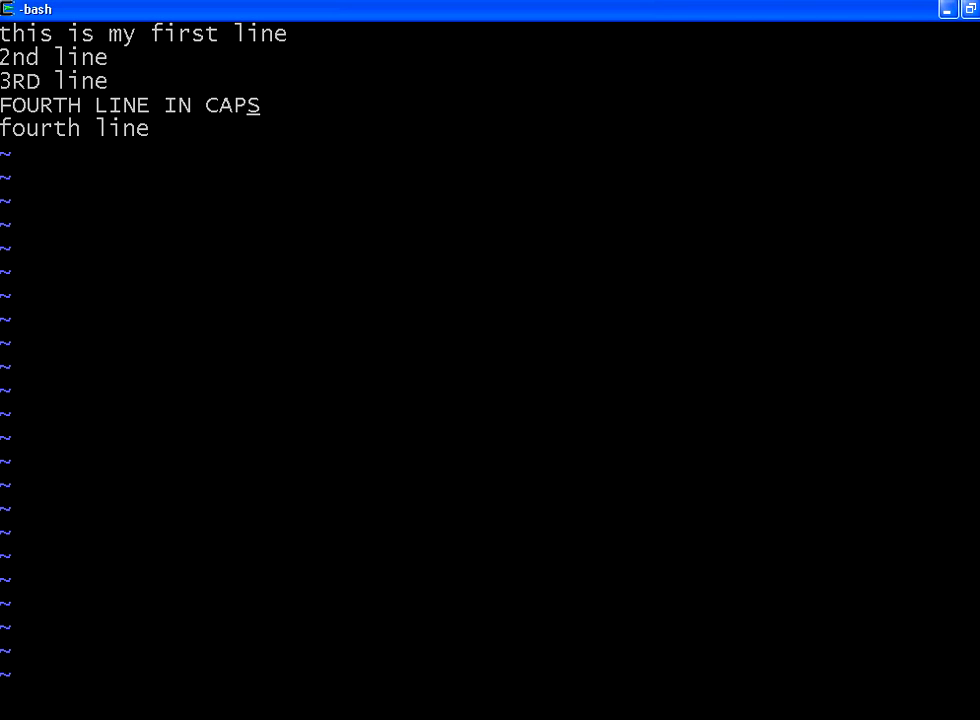
key("dd")
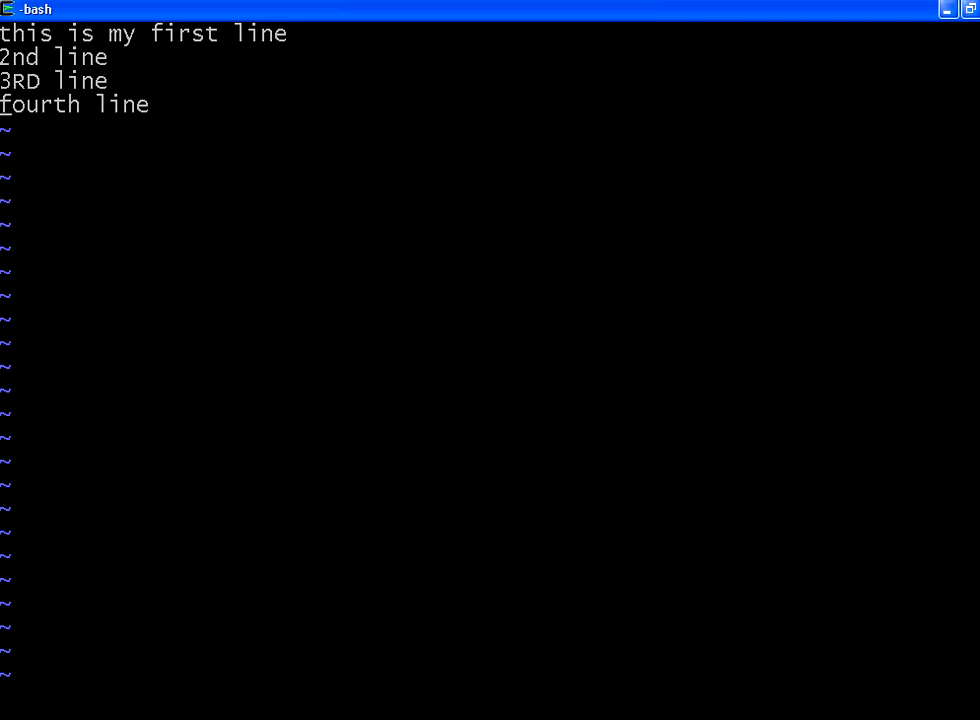
mouse_move(476, 496)
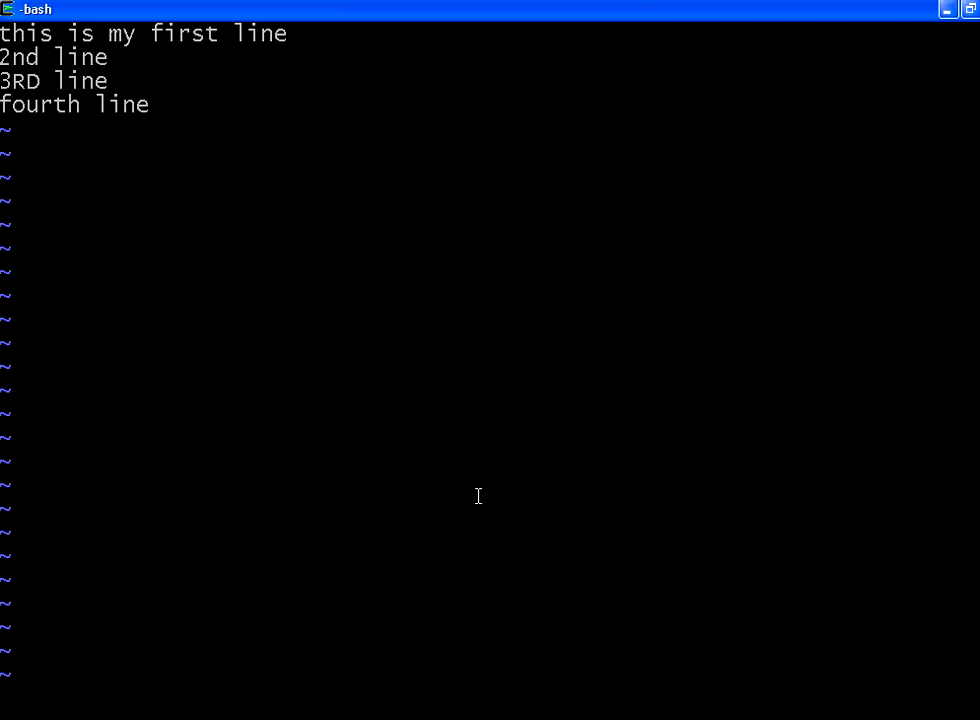